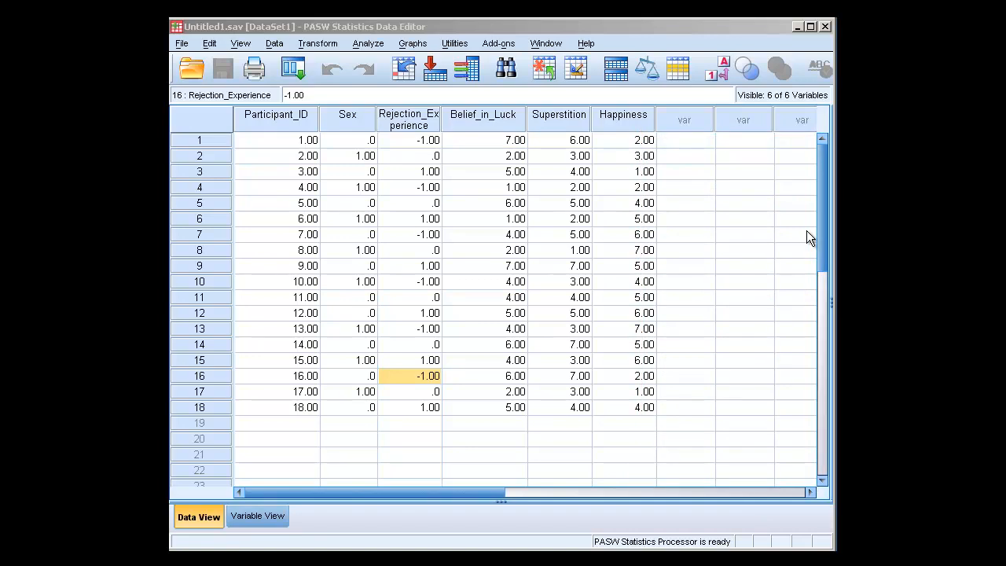
mouse_move(725, 240)
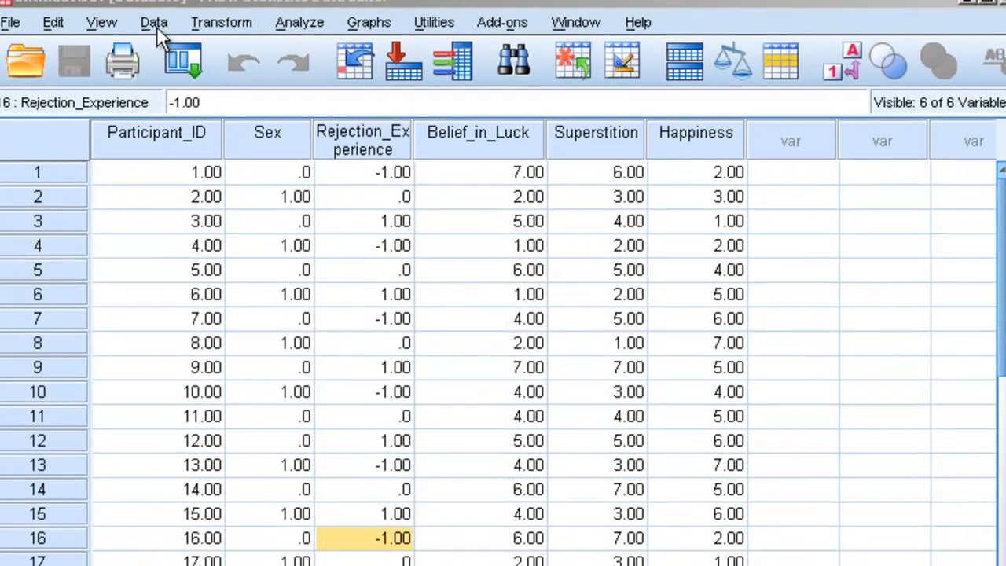
- Open the Data menu over the 18-participant dataset
left_click(152, 21)
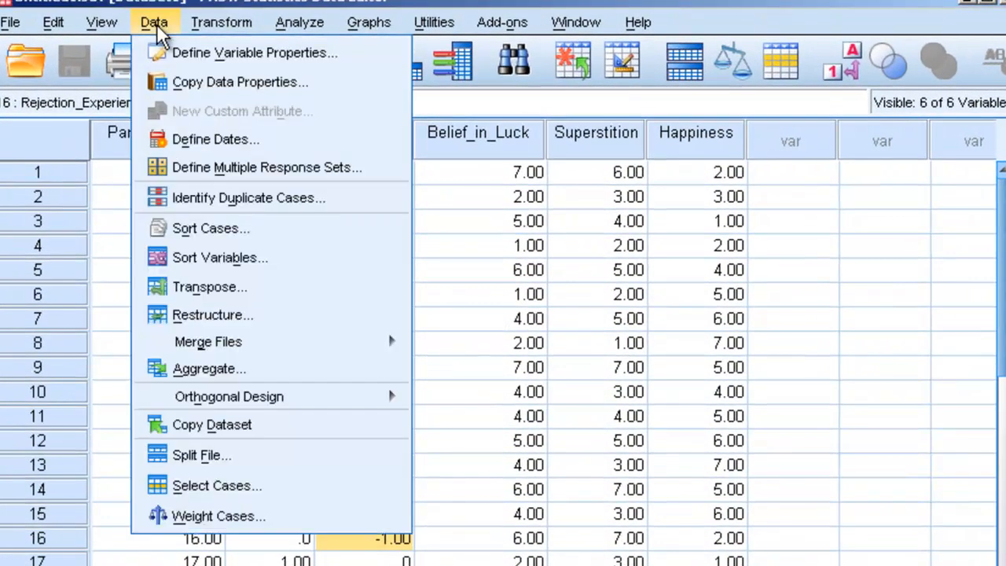
mouse_move(216, 485)
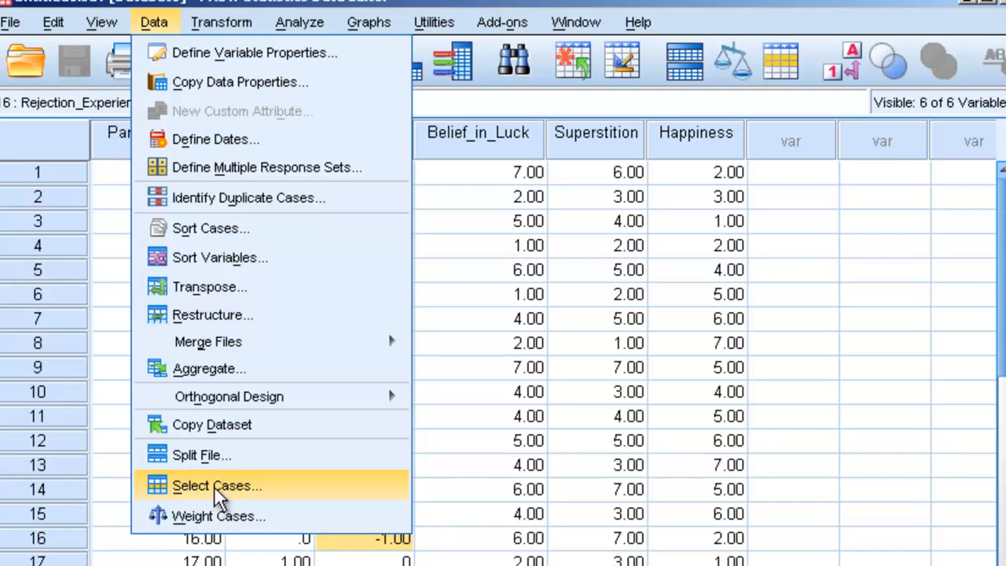
- Preview Select Cases with 'If condition is satisfied', then cancel without a condition
left_click(216, 485)
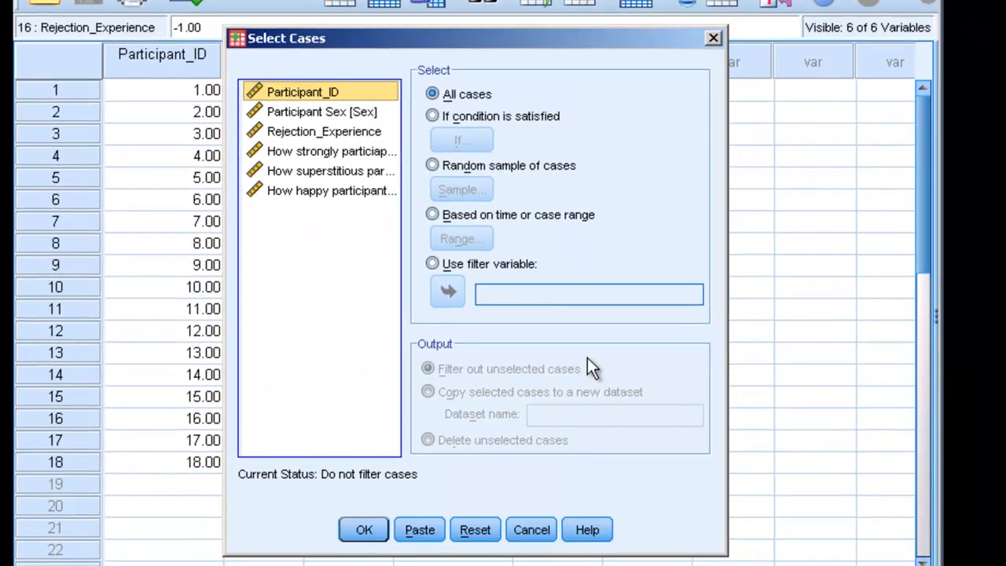
mouse_move(569, 330)
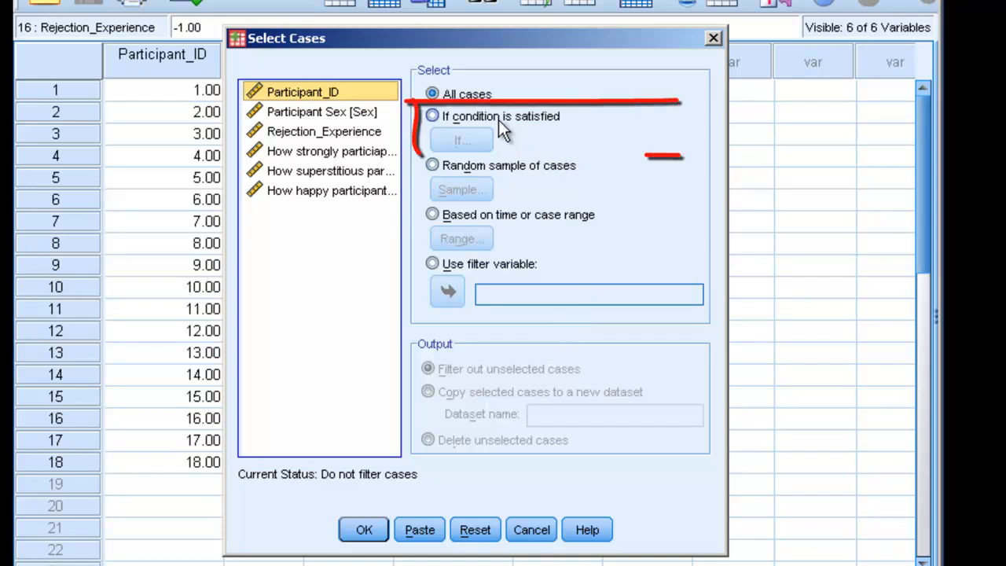
left_click(432, 115)
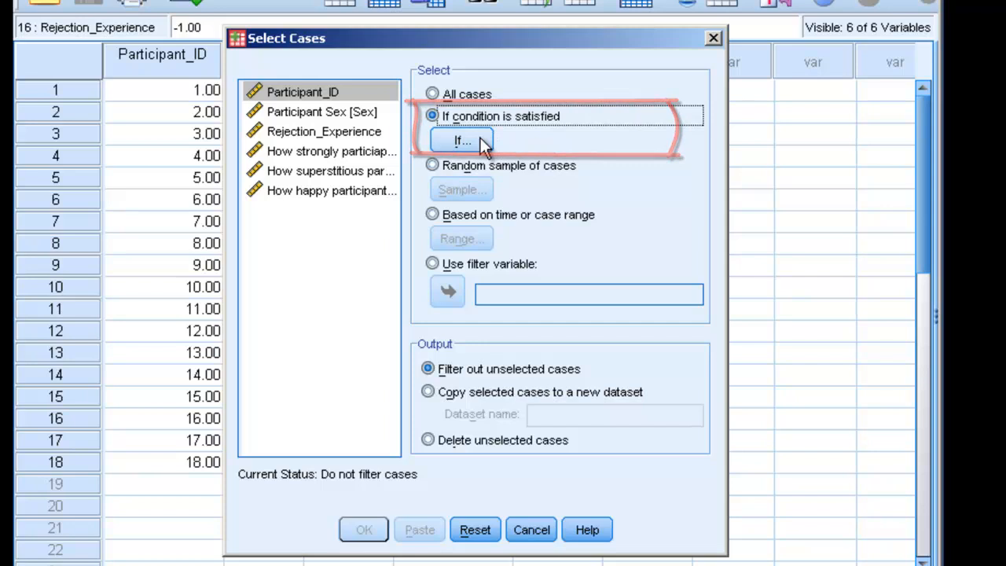
left_click(458, 141)
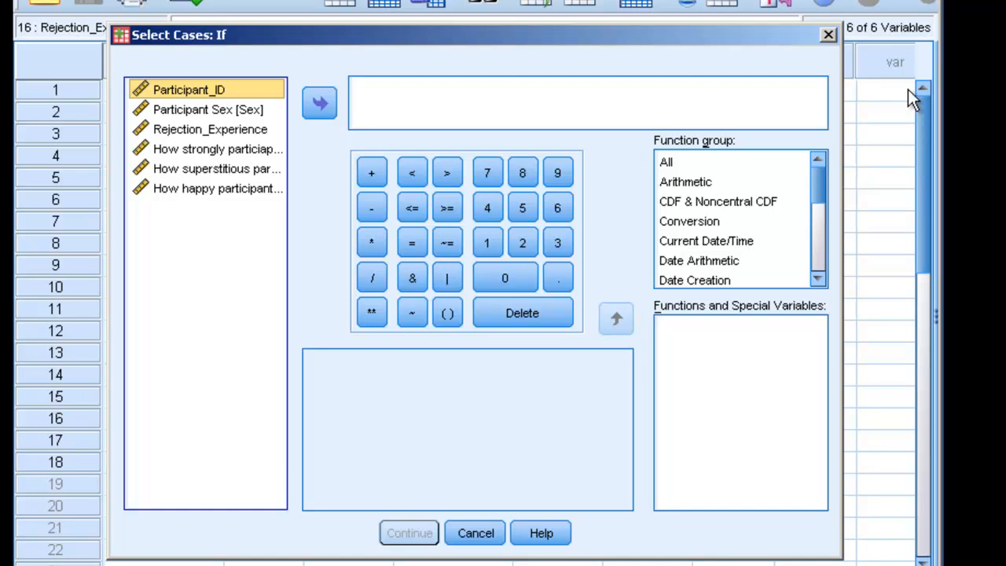
left_click(473, 529)
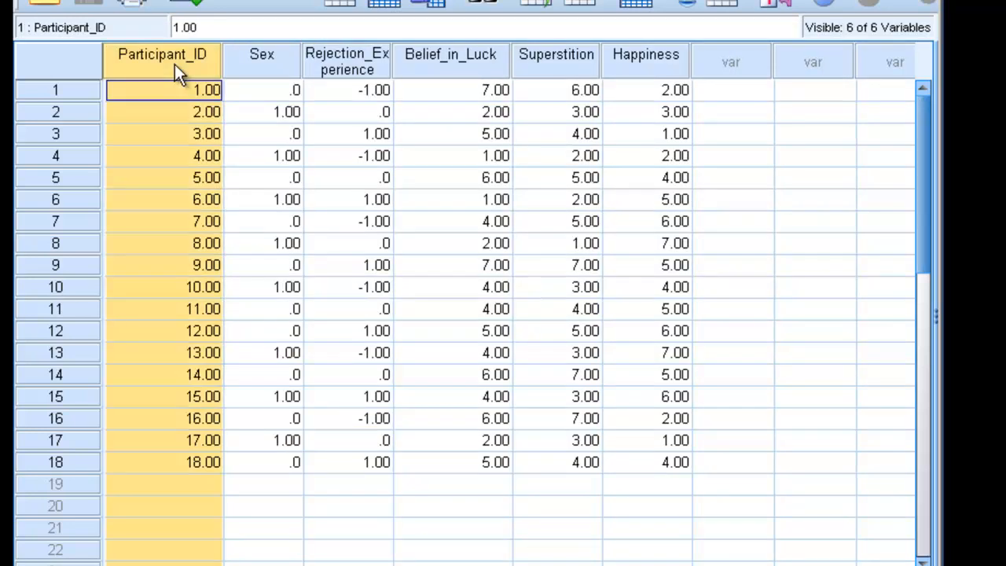
- Review the Sex, Superstition, Happiness and Rejection_Experience columns, then show Variable View
left_click(261, 90)
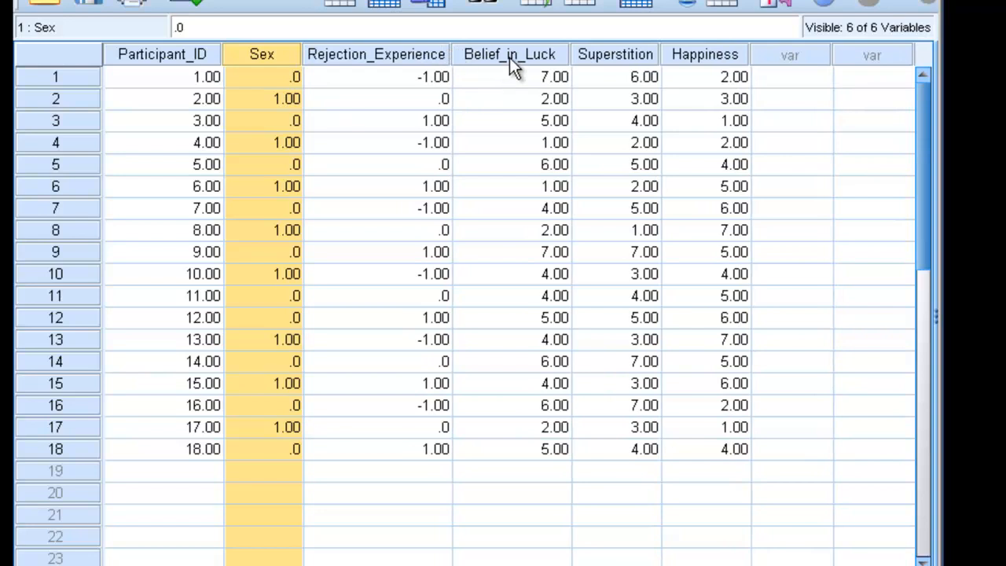
left_click(615, 55)
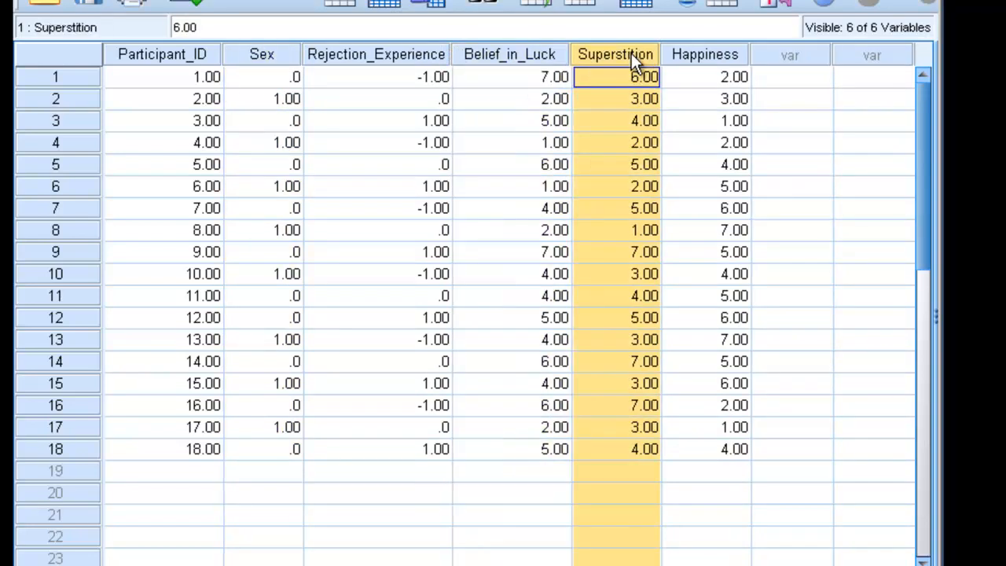
left_click(704, 54)
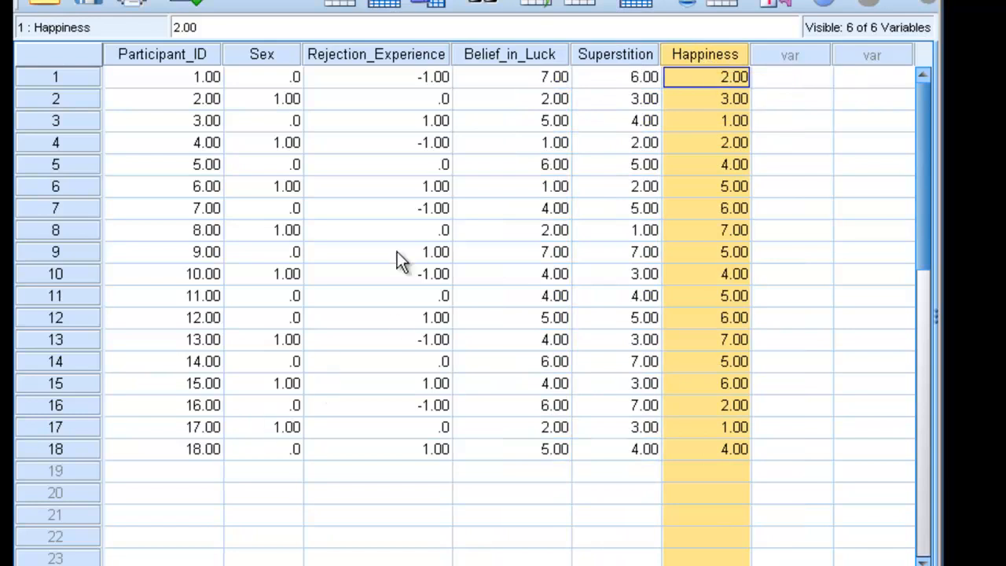
left_click(383, 362)
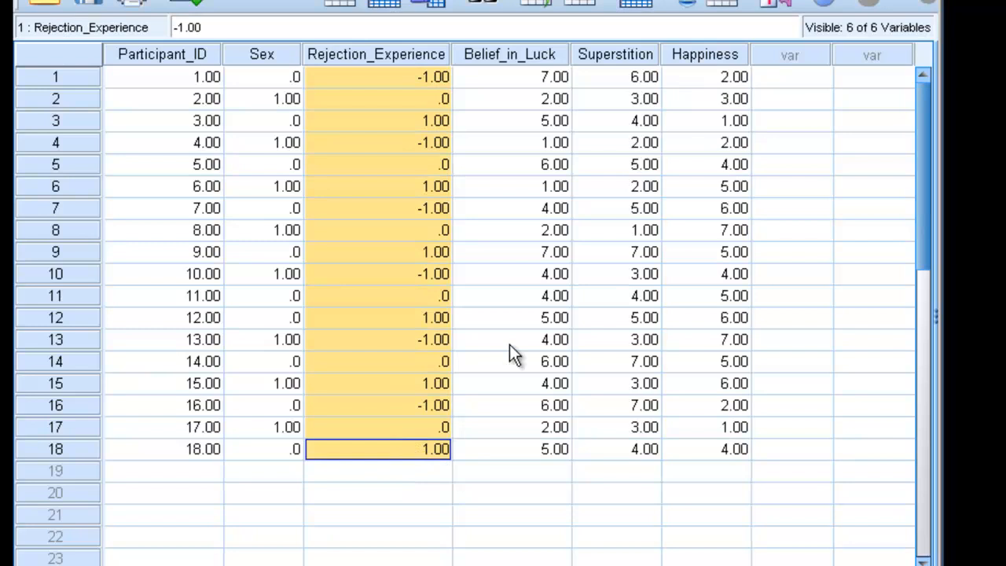
left_click(704, 77)
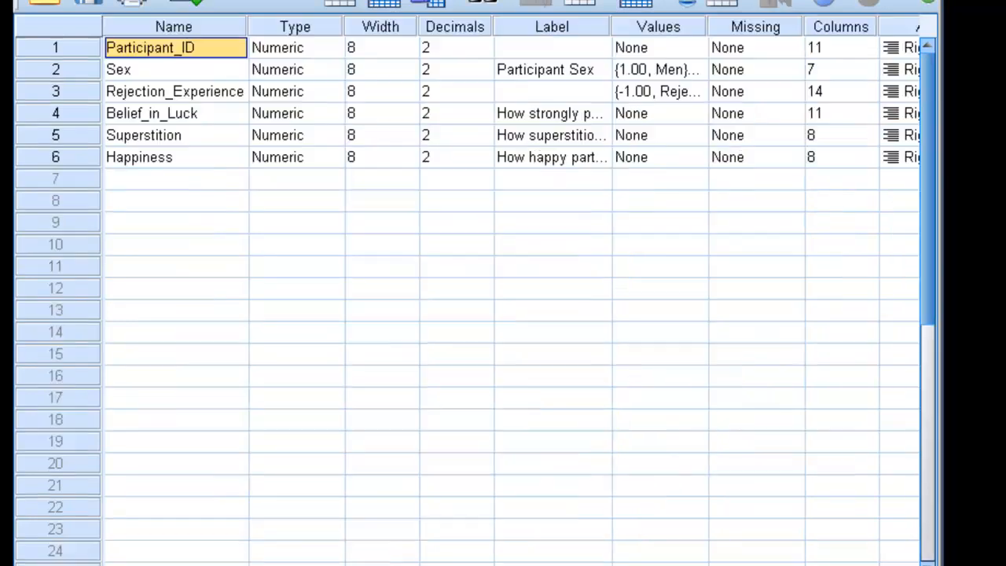
mouse_move(697, 101)
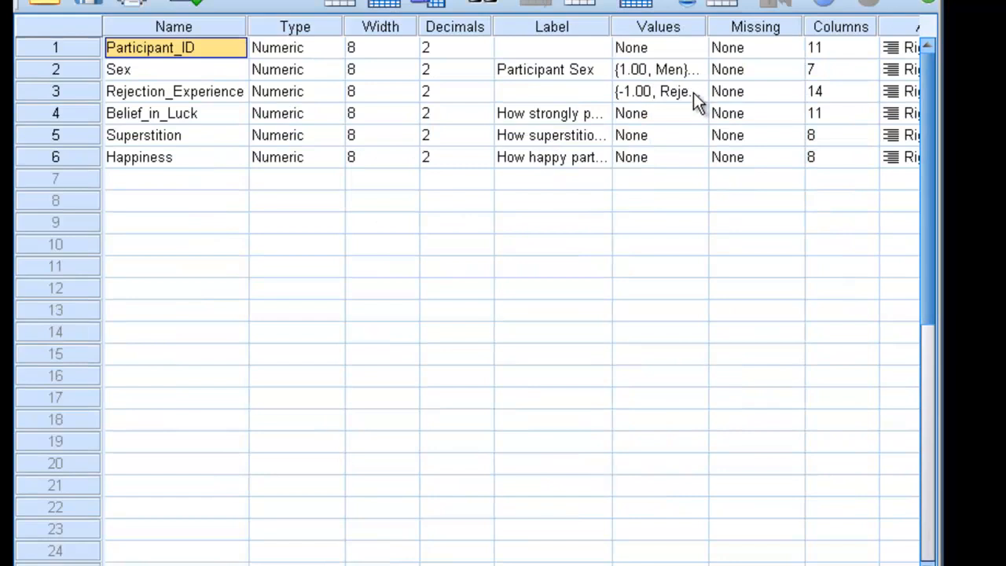
- Recode Sex value labels to 0 = Men, 1 = Women and check Rejection_Experience labels
left_click(664, 70)
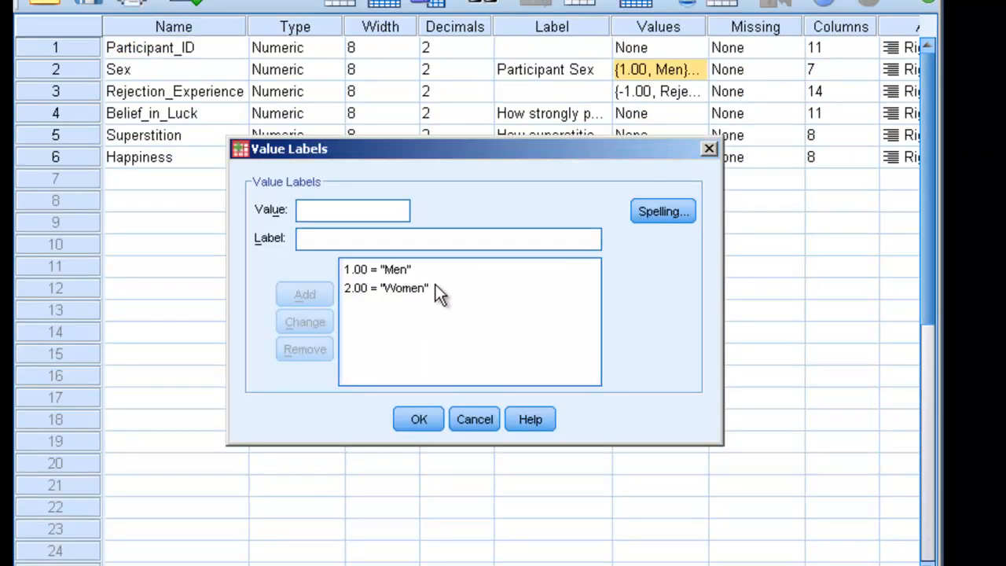
left_click(378, 269)
type("1")
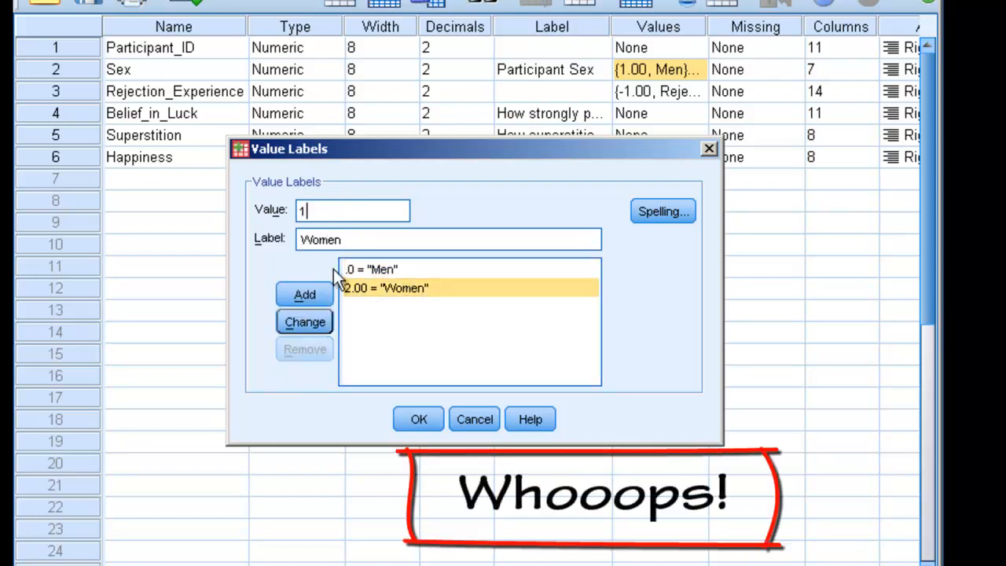
left_click(418, 418)
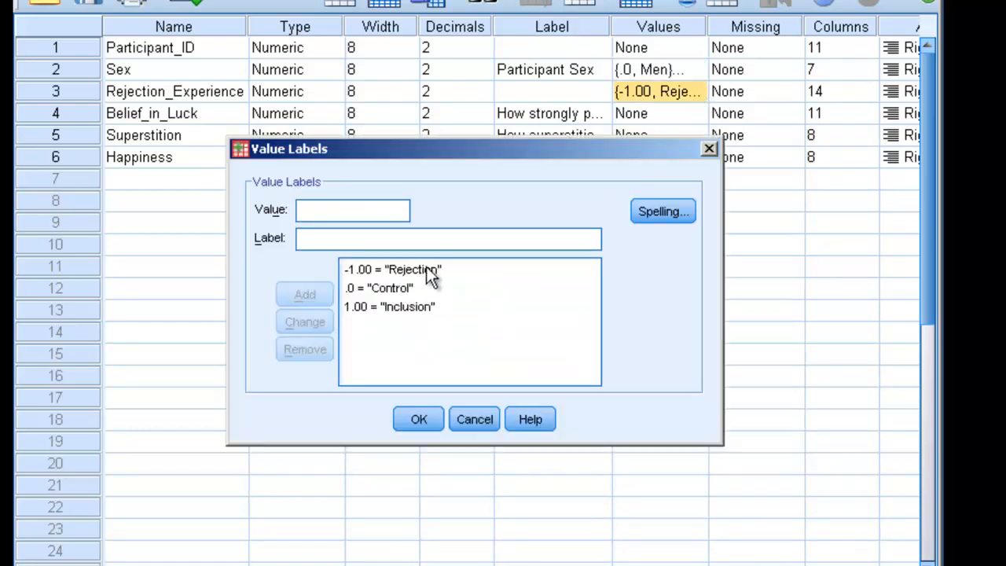
mouse_move(423, 299)
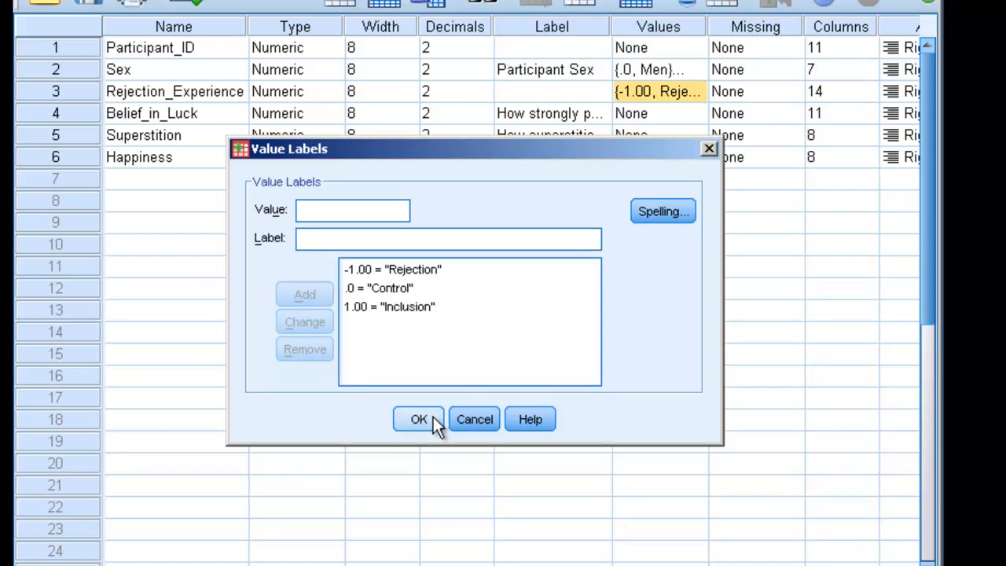
left_click(417, 418)
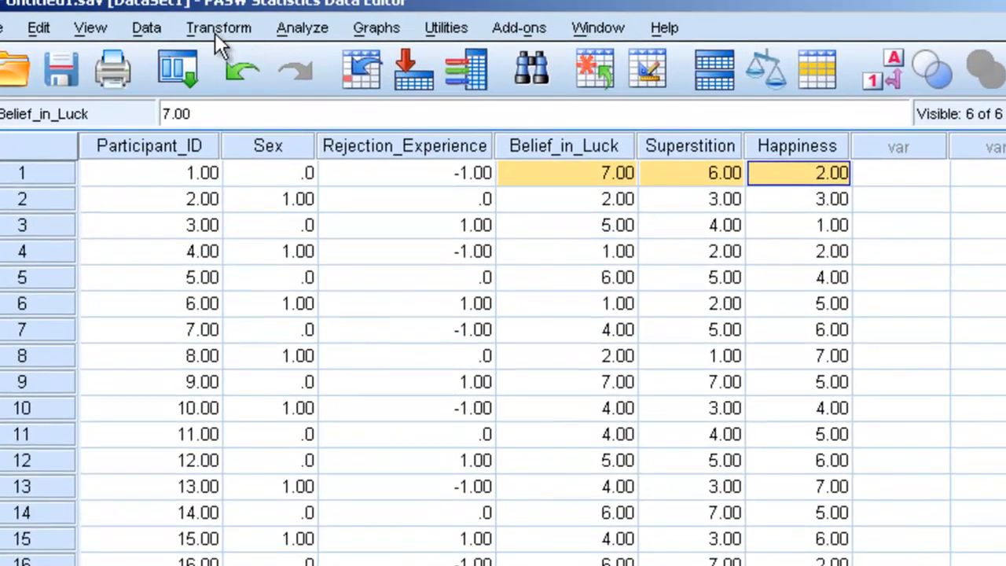
- Open Data > Select Cases, still set to all cases
left_click(217, 27)
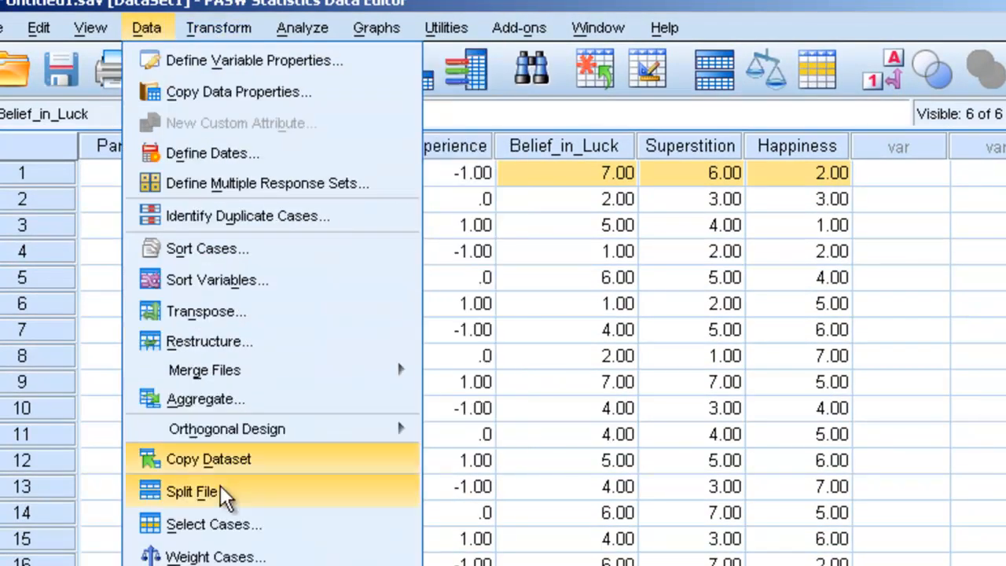
left_click(209, 524)
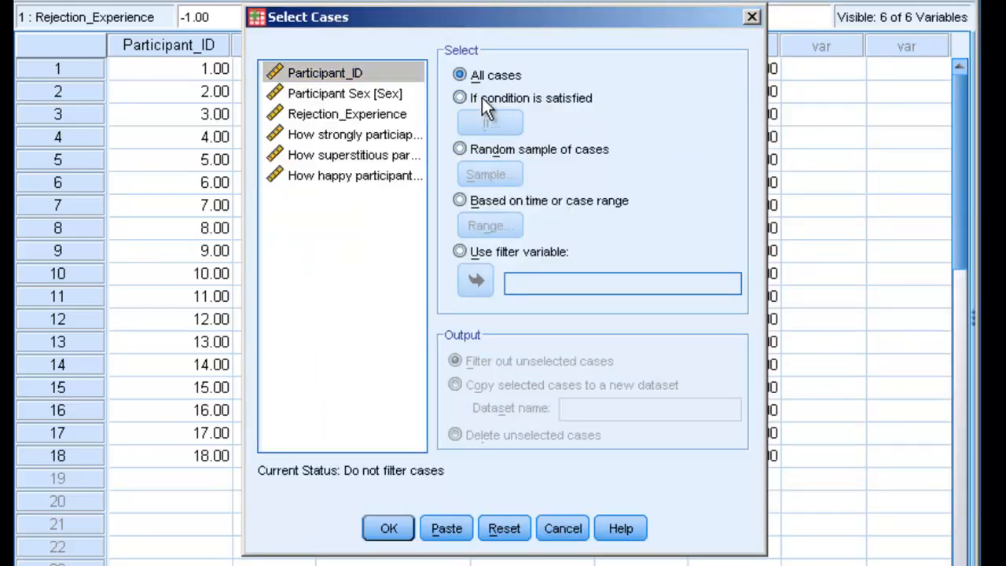
left_click(488, 121)
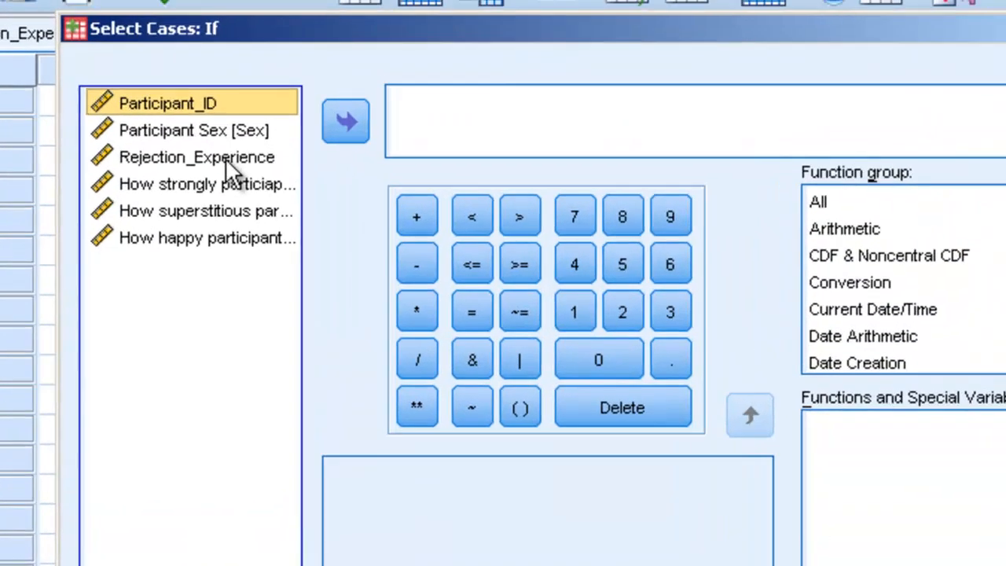
left_click(345, 121)
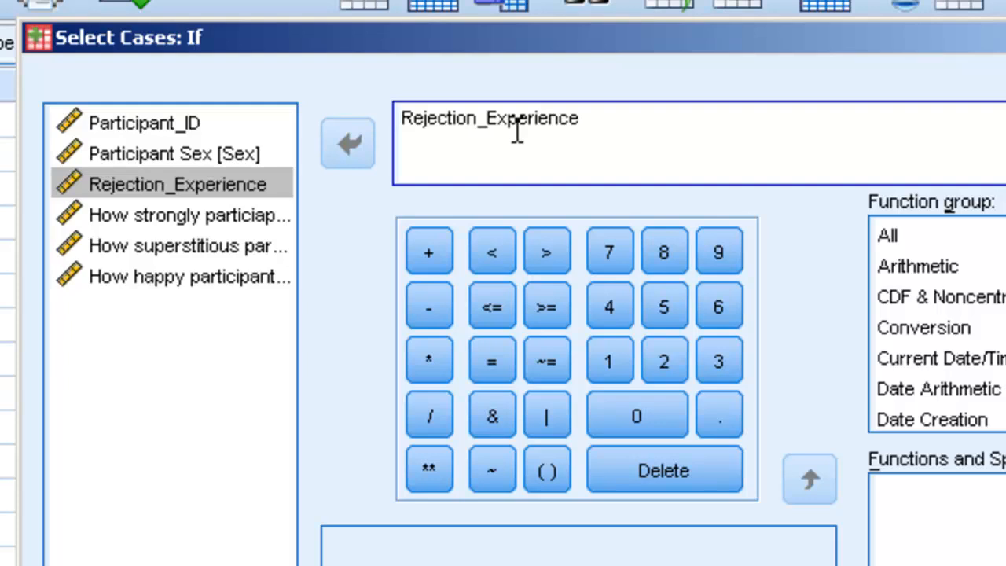
mouse_move(568, 374)
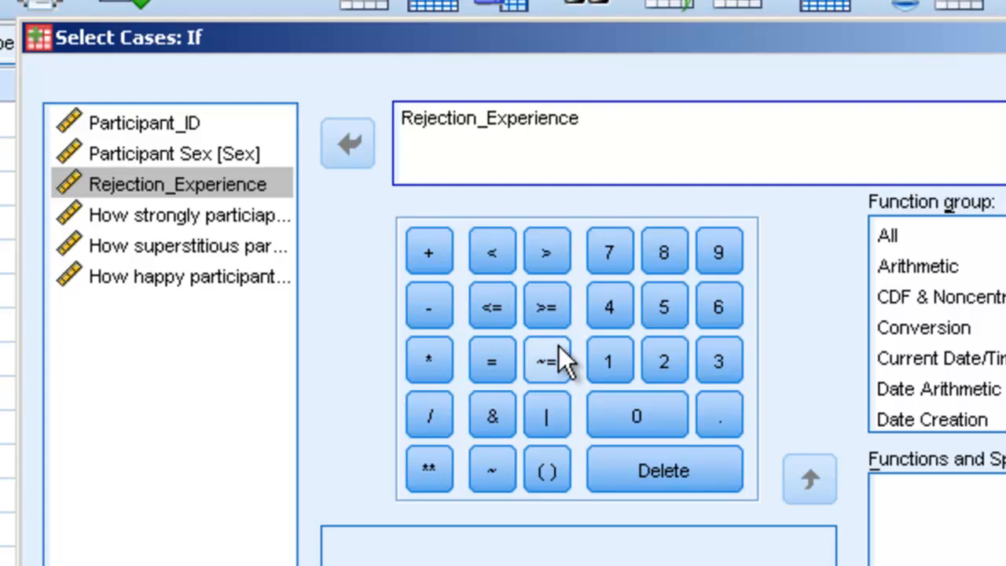
left_click(546, 360)
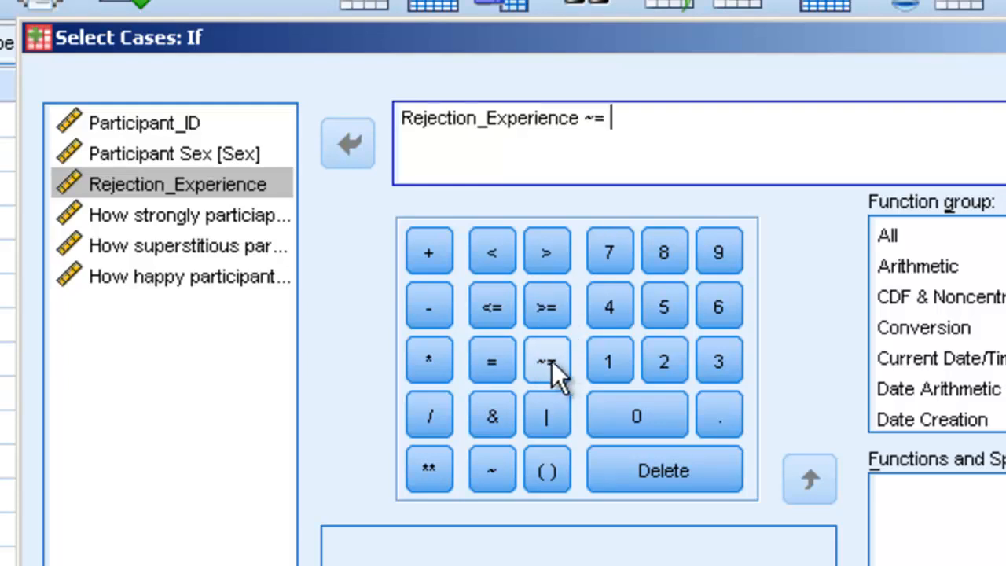
left_click(637, 415)
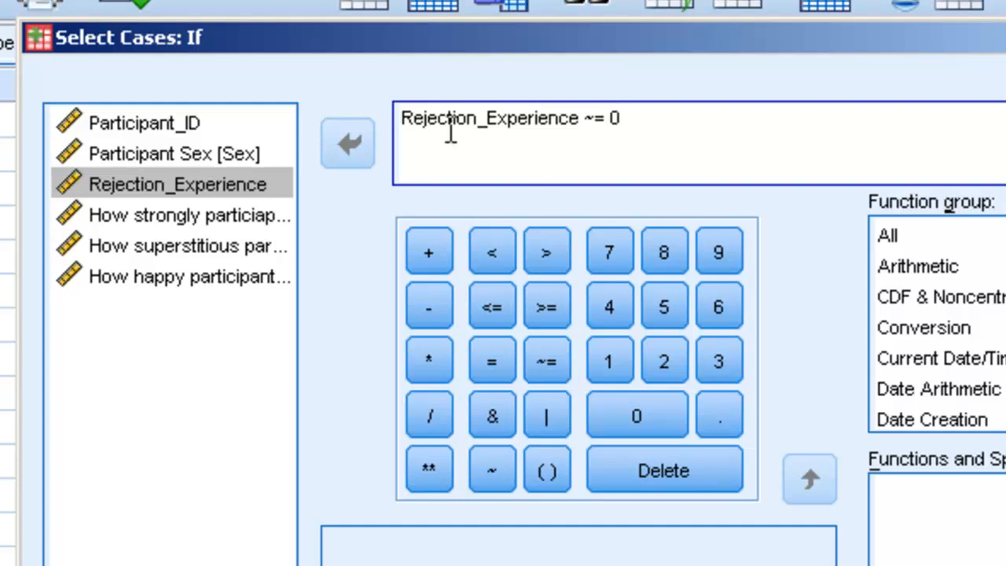
triple_click(510, 119)
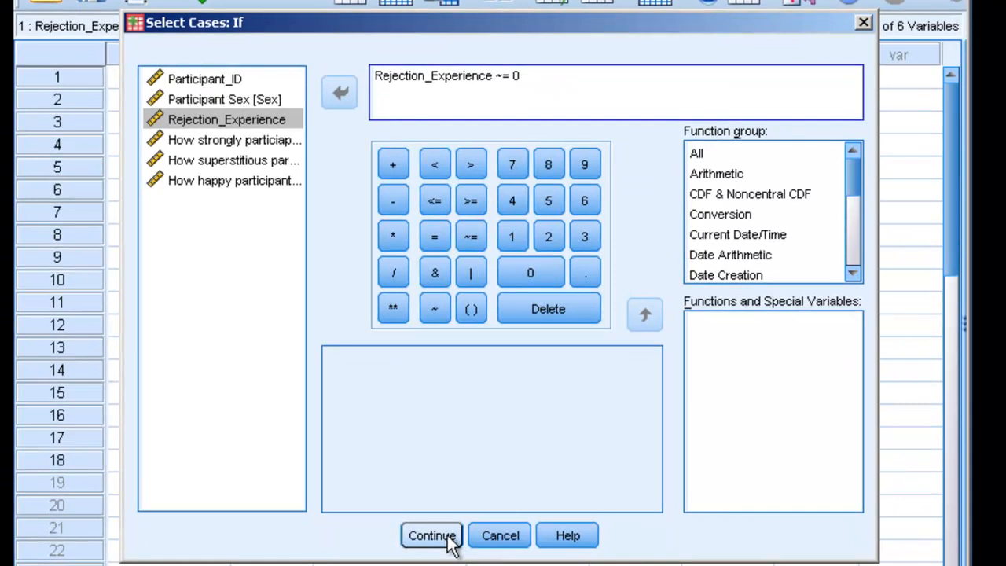
left_click(440, 535)
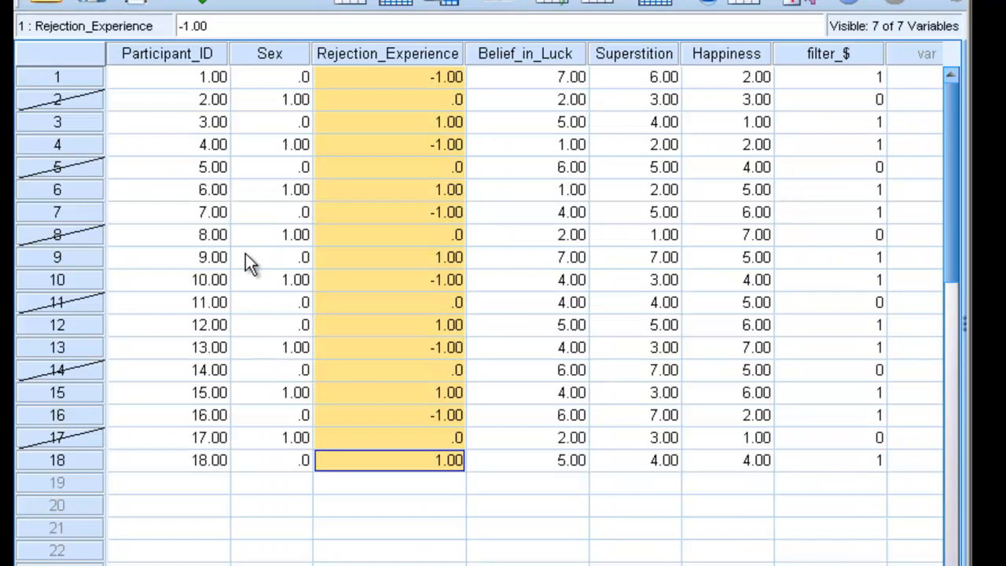
left_click(167, 234)
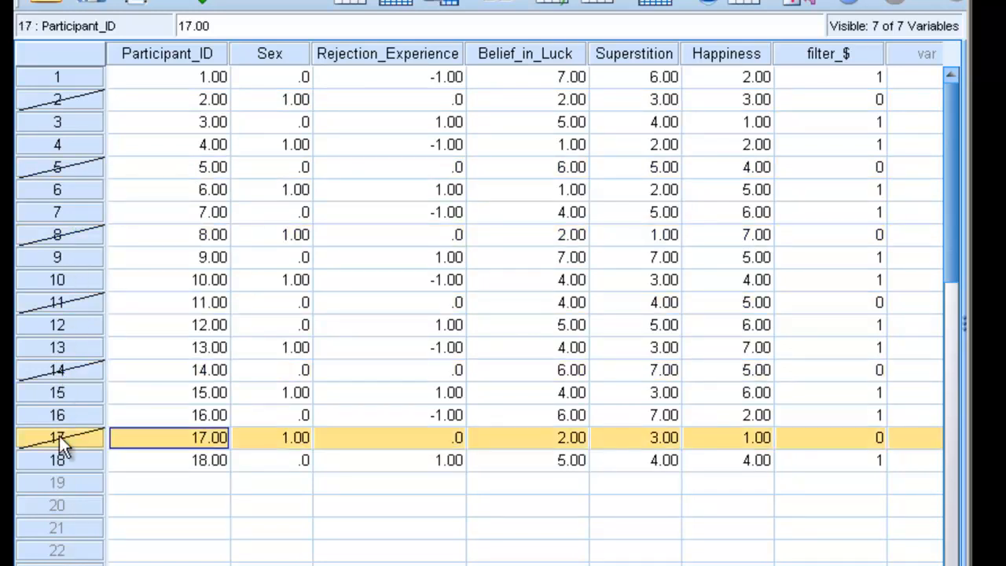
left_click(525, 326)
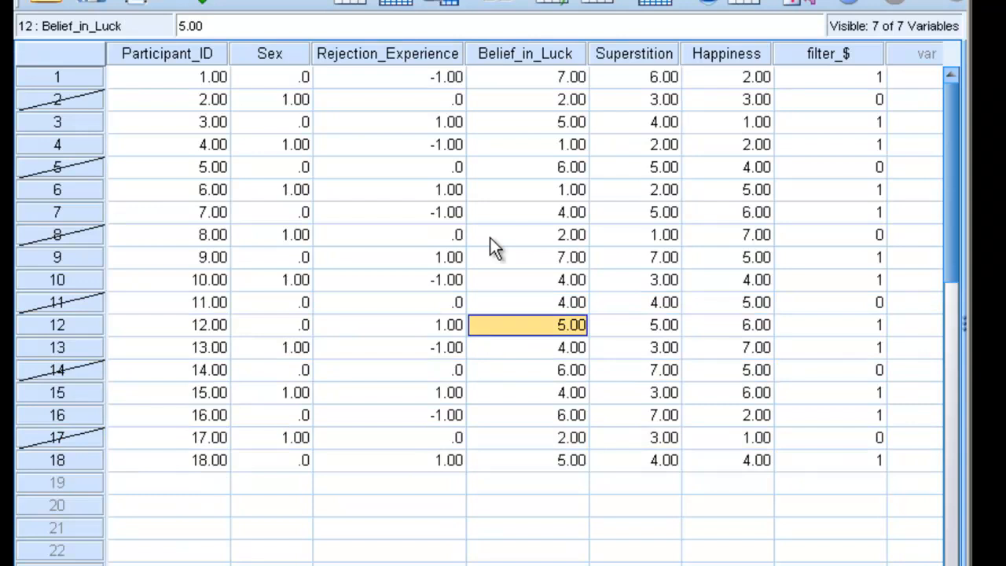
left_click(418, 77)
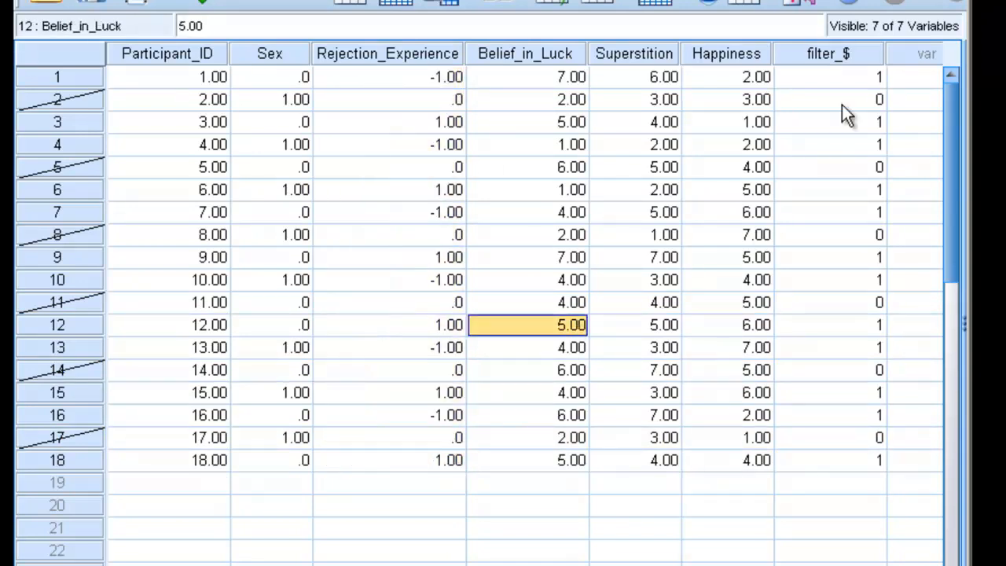
mouse_move(885, 75)
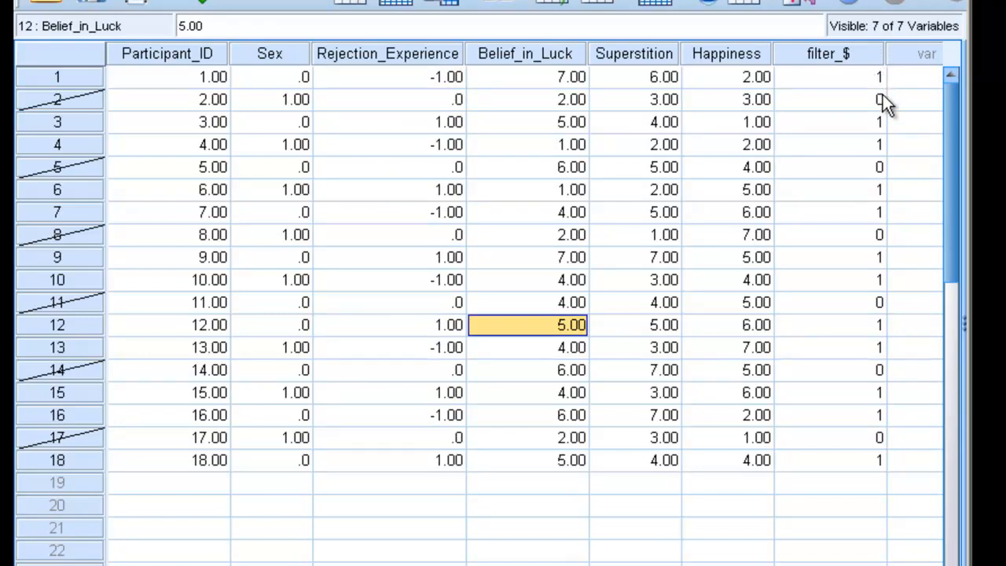
left_click(828, 167)
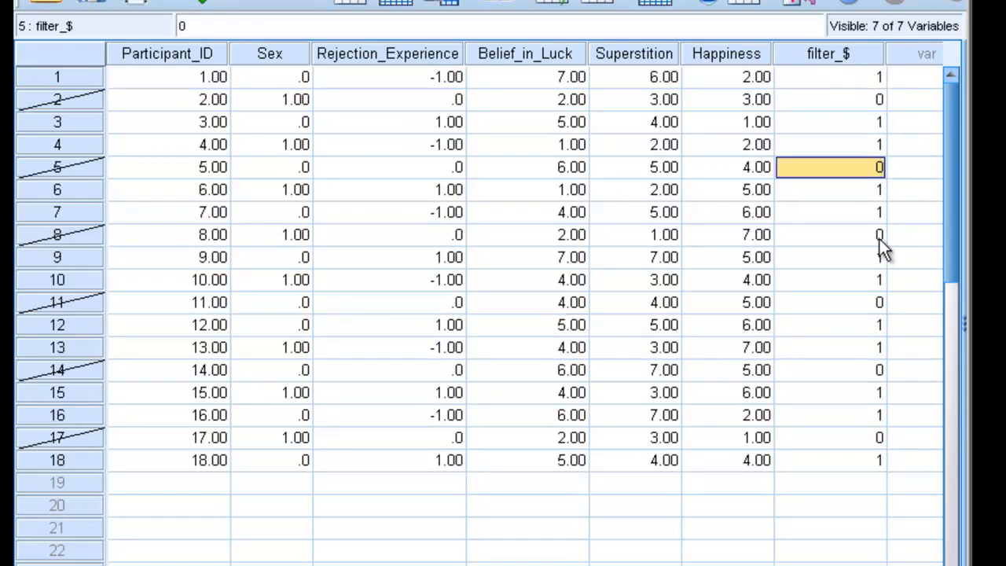
left_click(847, 234)
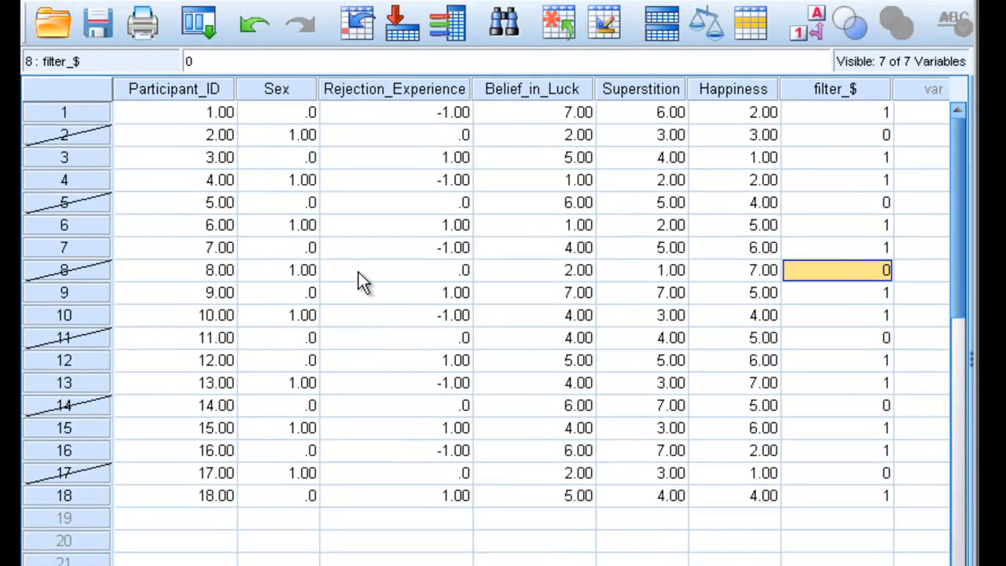
- Append 'AND Sex=1' to the Select Cases condition and apply it
left_click(181, 32)
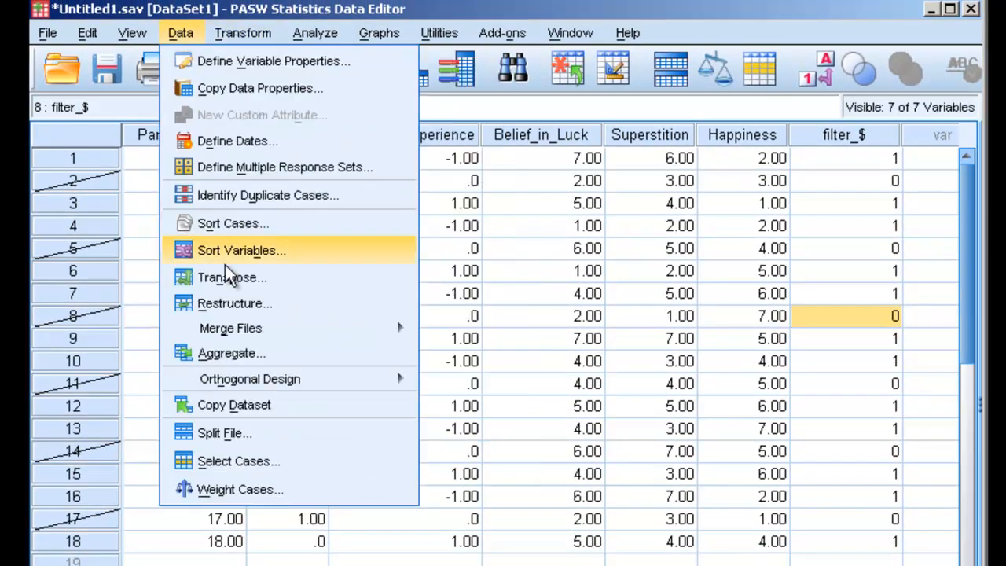
left_click(239, 460)
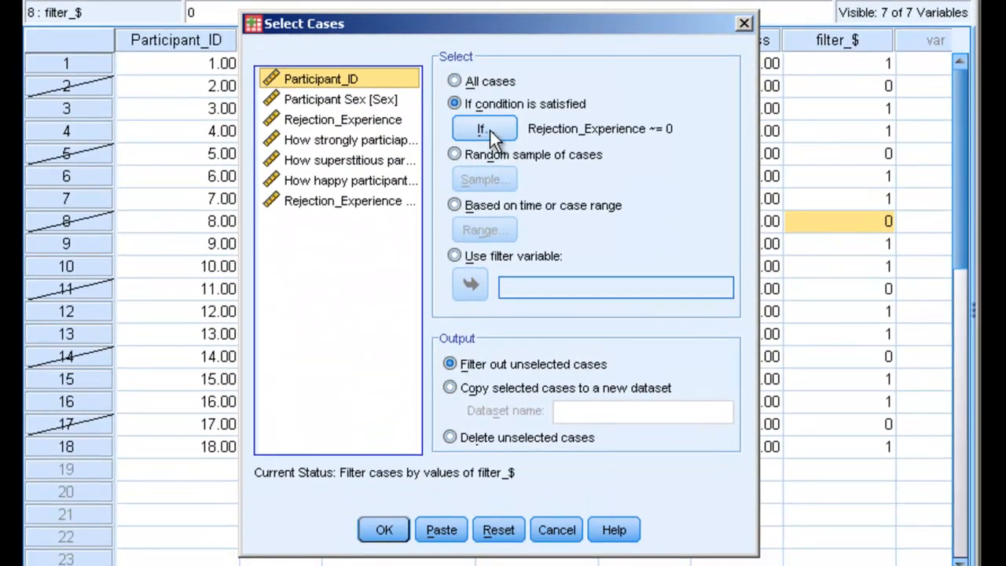
left_click(482, 127)
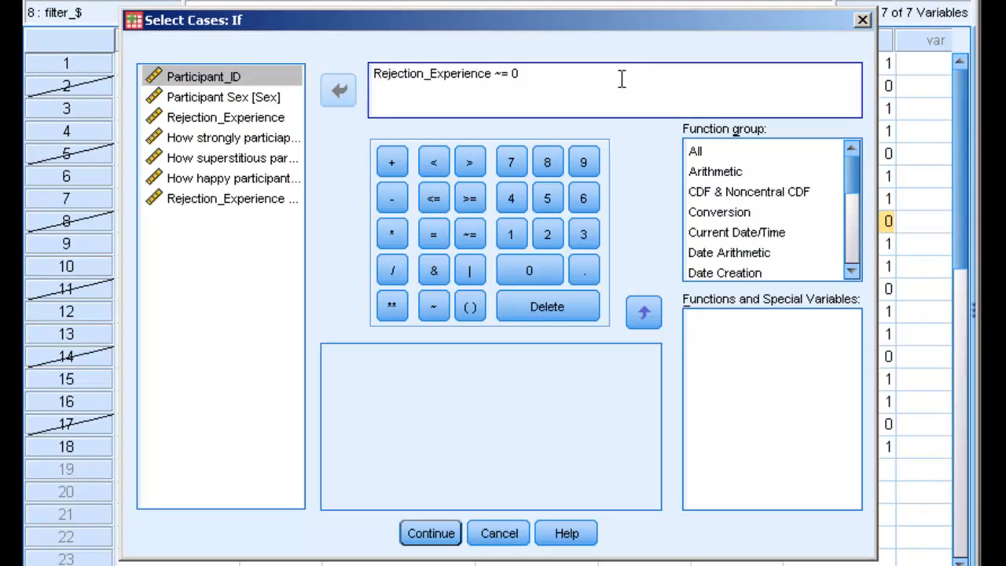
type("AND Sex=1")
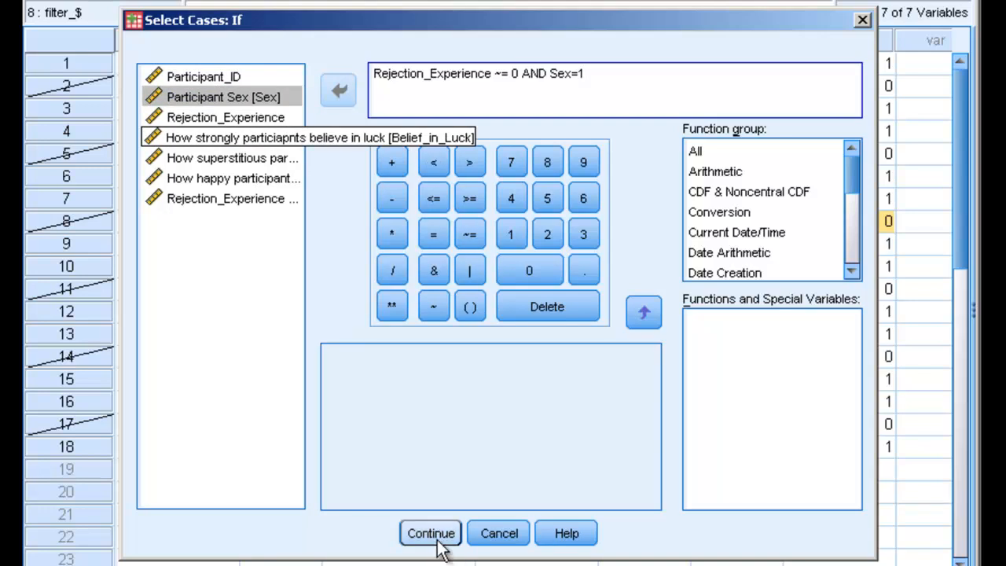
left_click(435, 532)
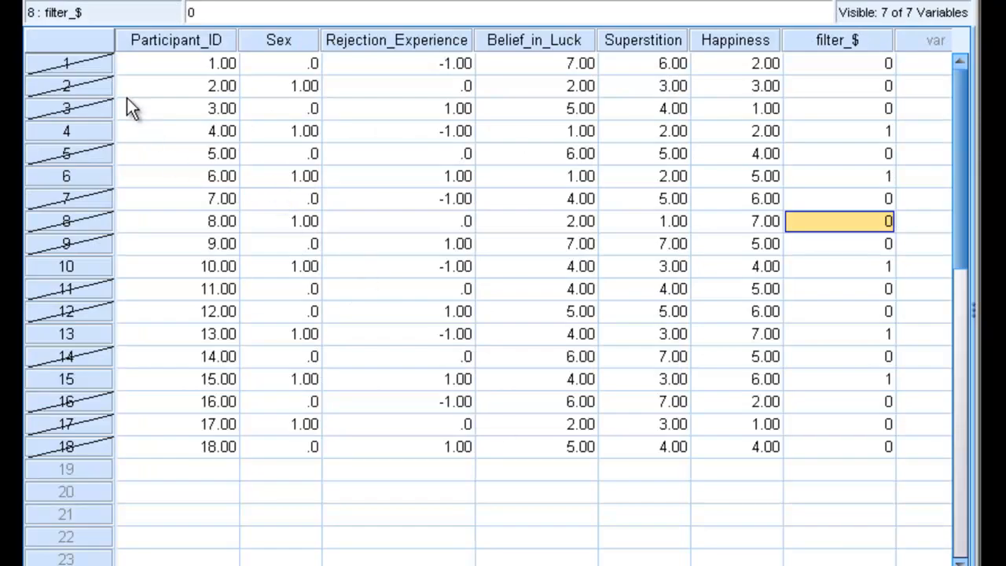
mouse_move(432, 124)
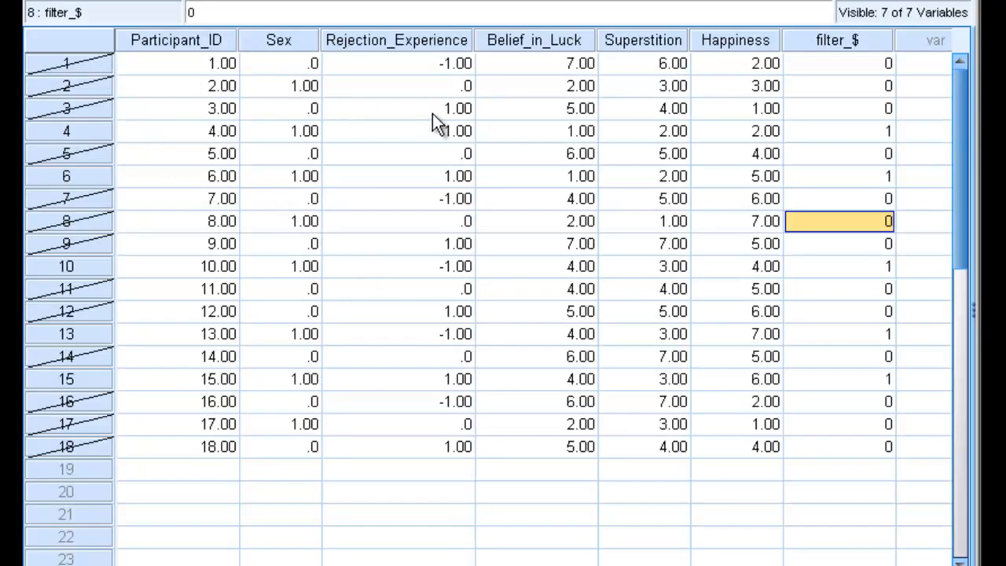
mouse_move(448, 69)
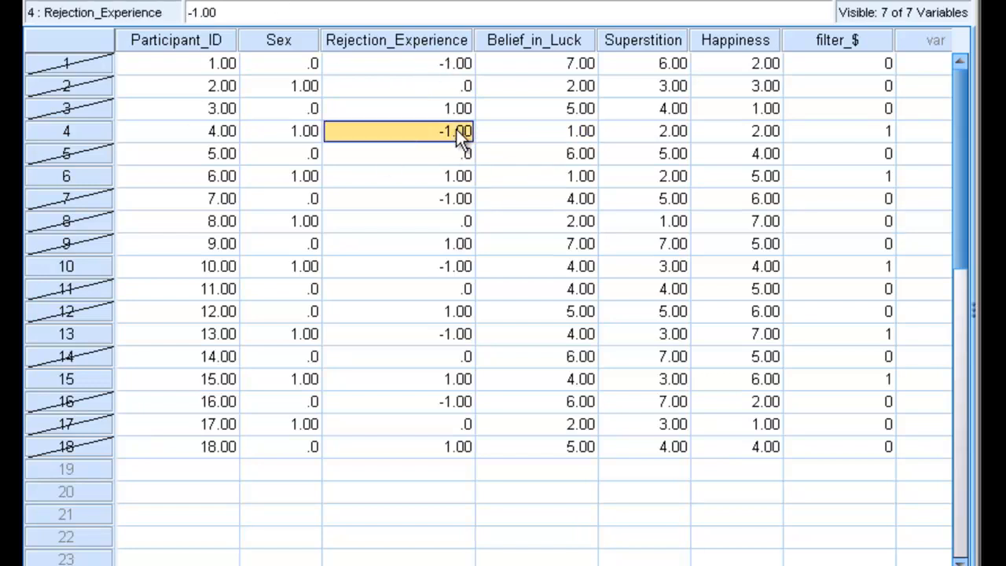
- Check the sex and rejection experience values of participants 4 and 10
left_click(279, 132)
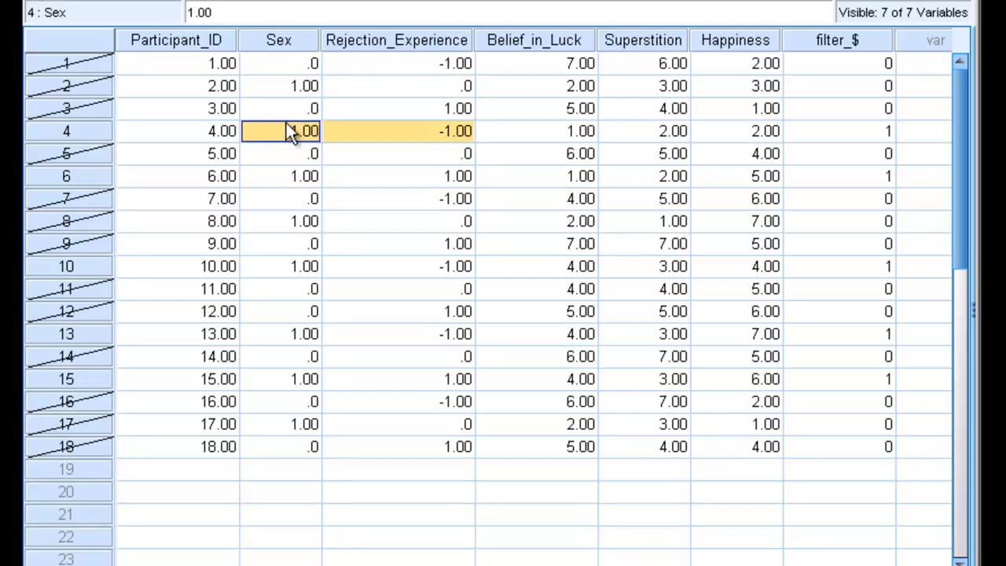
left_click(396, 176)
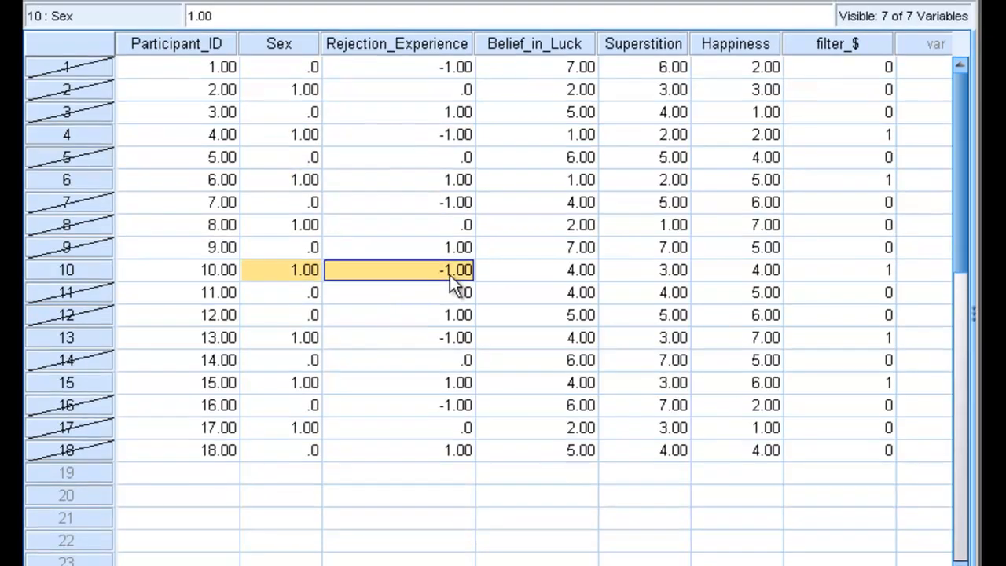
left_click(166, 14)
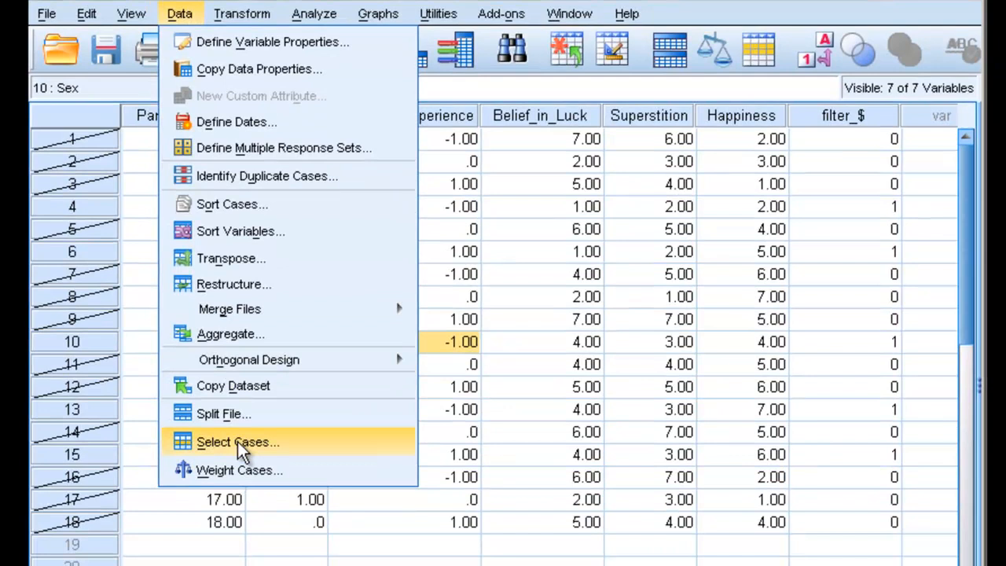
- Set Select Cases back to All cases
left_click(239, 442)
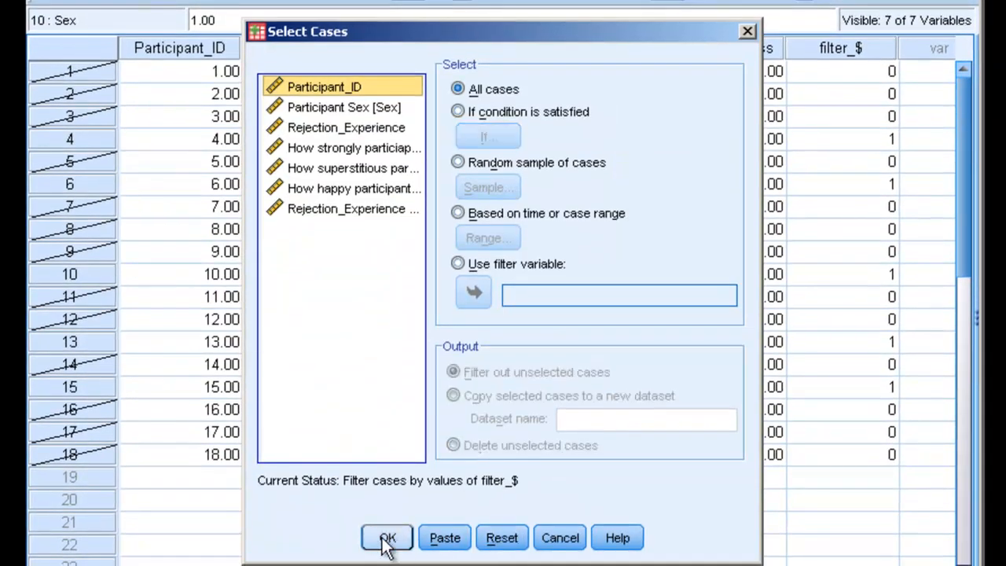
left_click(385, 538)
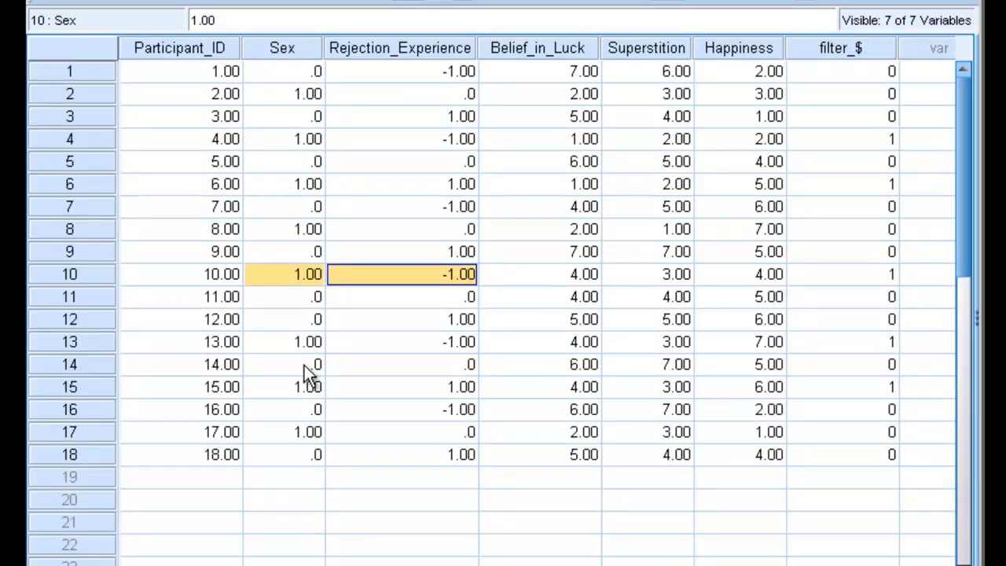
left_click(400, 49)
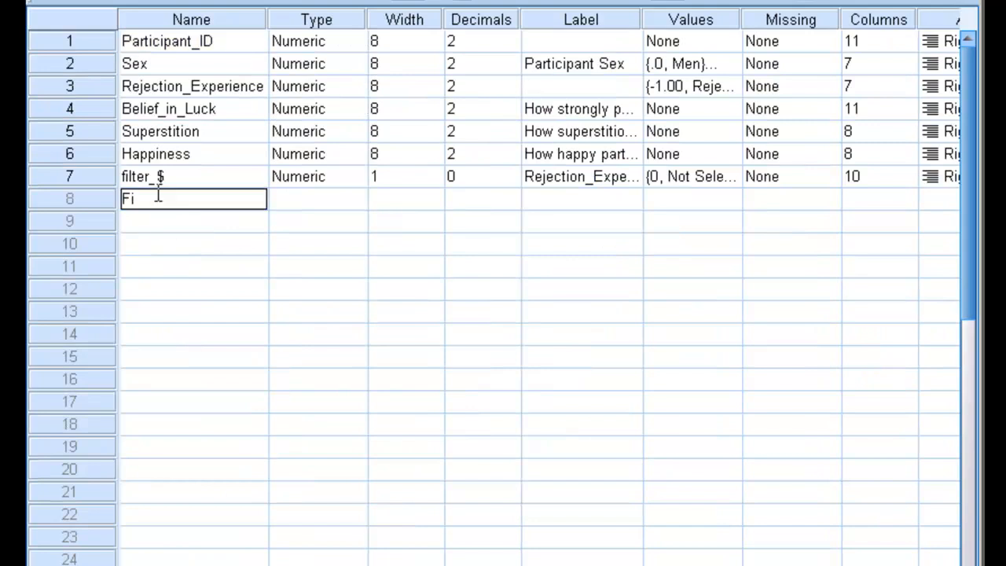
- Add a variable named Filter and enter 1 for each participant
type("Filter")
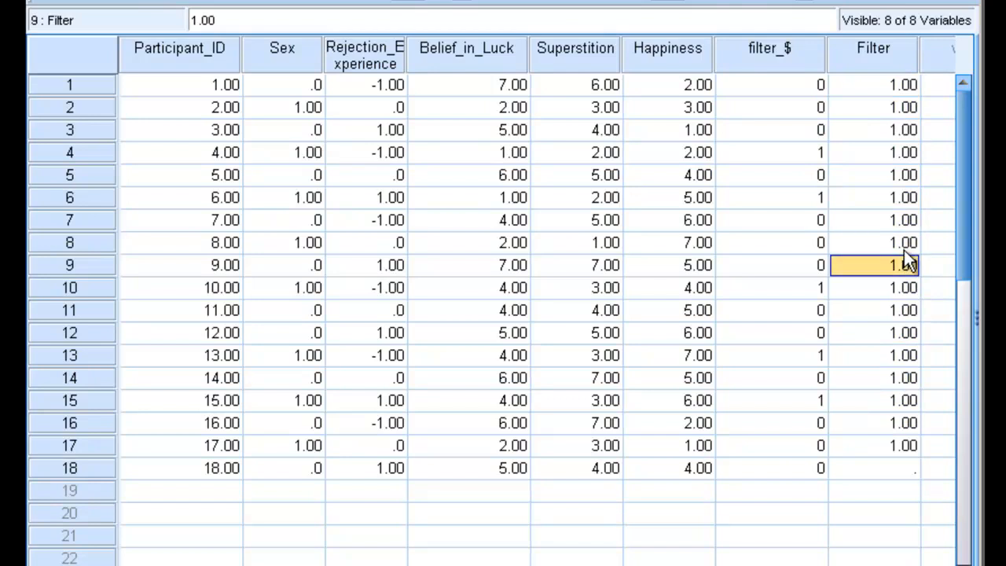
left_click(182, 10)
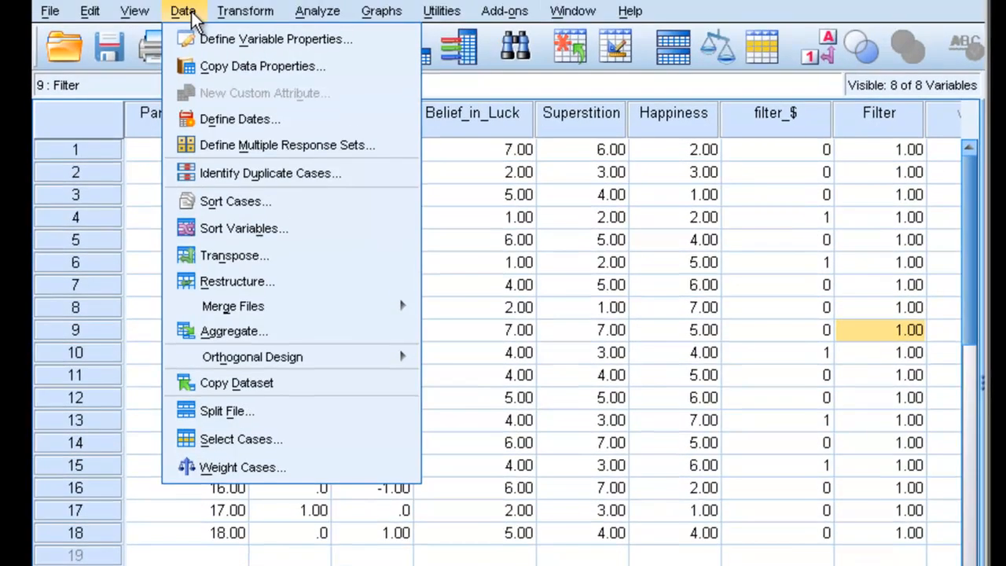
- In Select Cases, choose Use filter variable with Filter
left_click(241, 438)
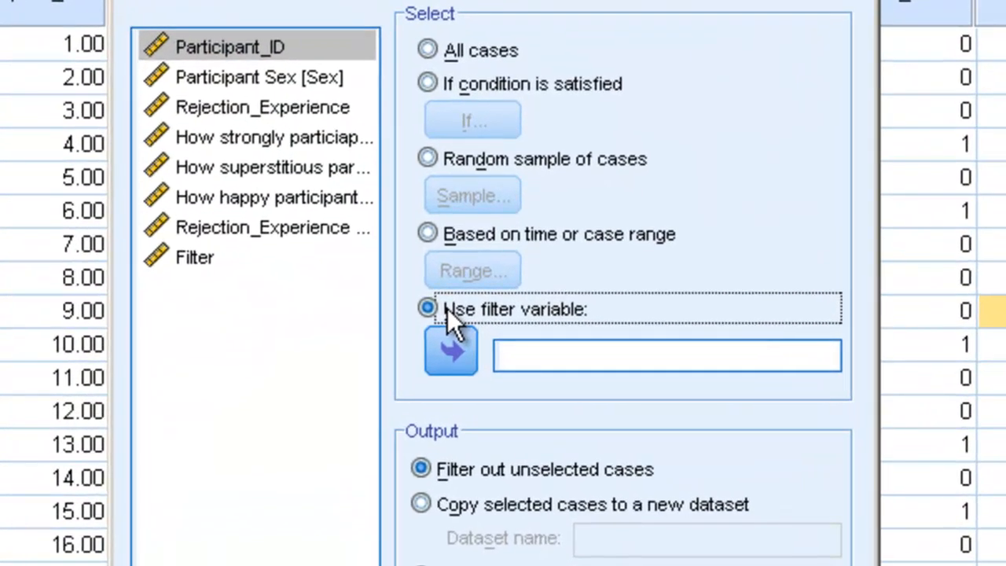
left_click(195, 257)
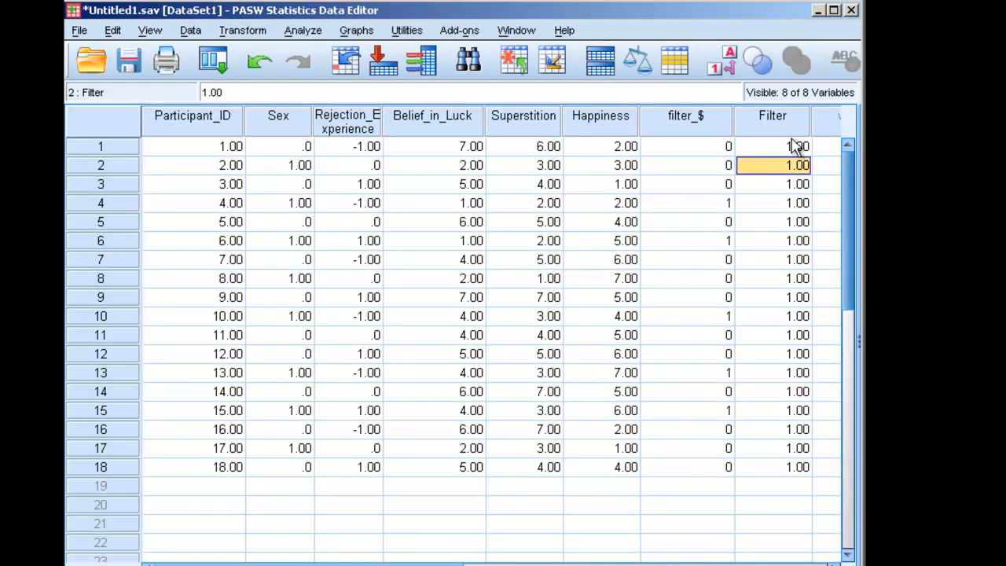
left_click(777, 184)
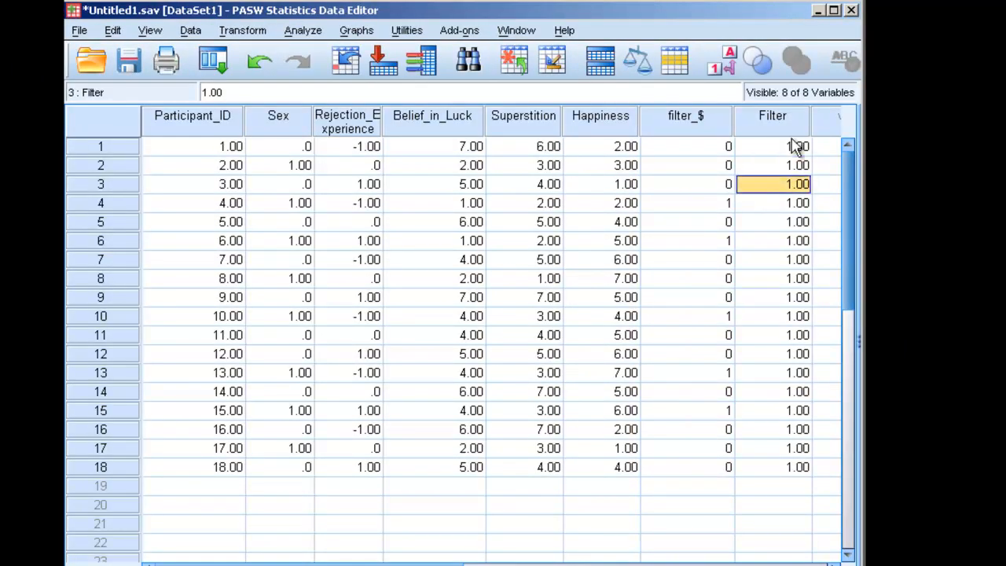
- Enter 0 in Filter for participants 3, 6, 7 and 15 to exclude them
left_click(773, 335)
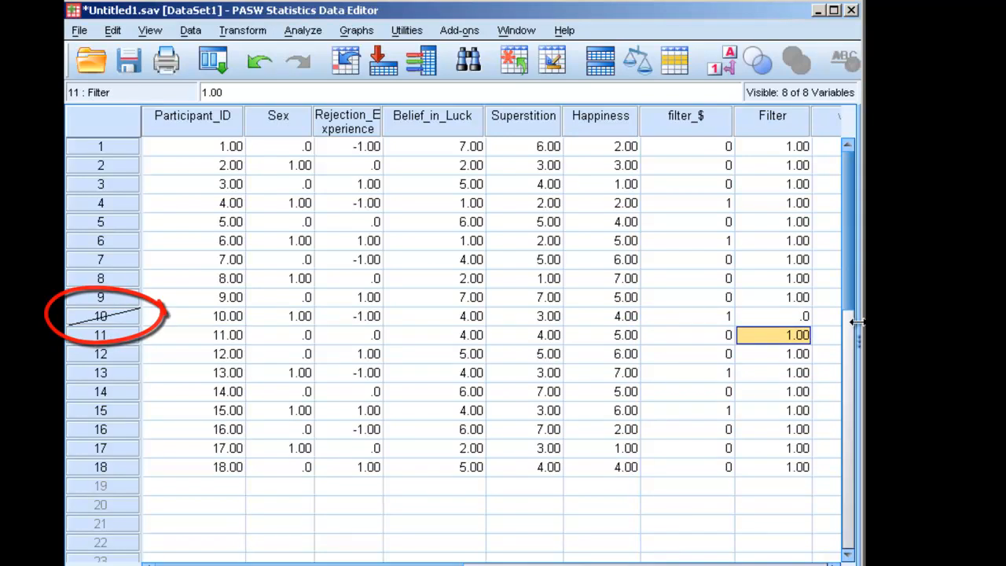
left_click(771, 316)
type("1")
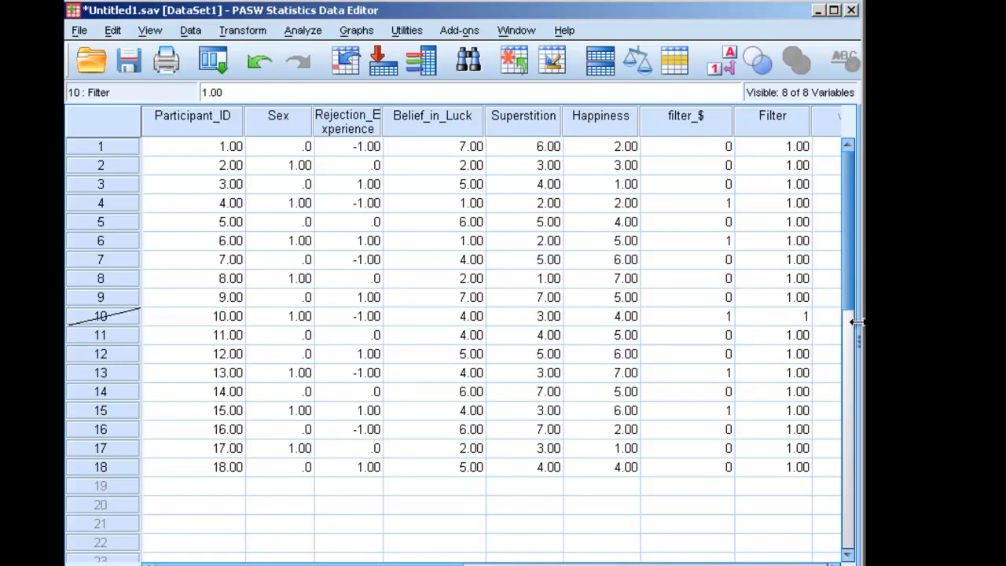
left_click(769, 184)
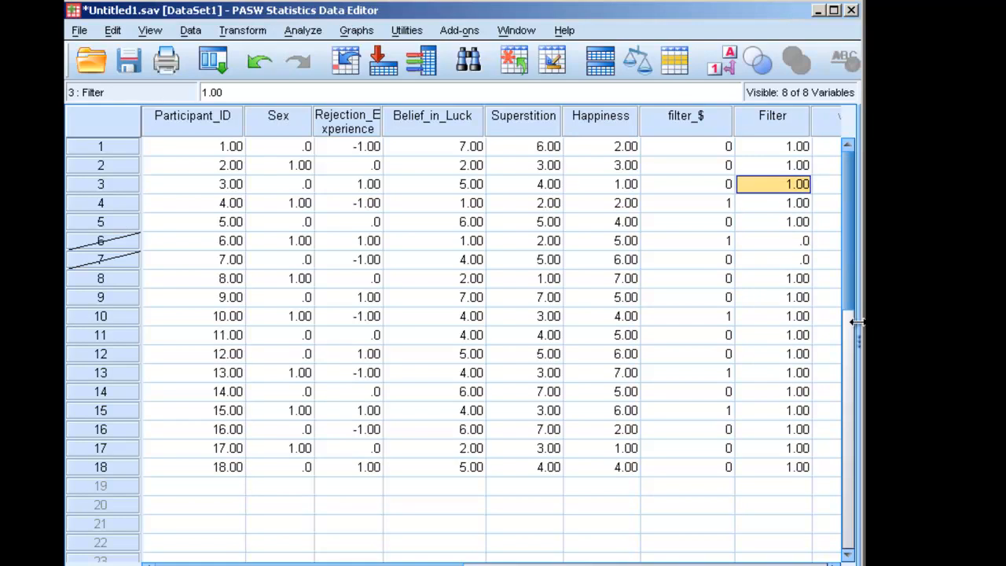
left_click(779, 431)
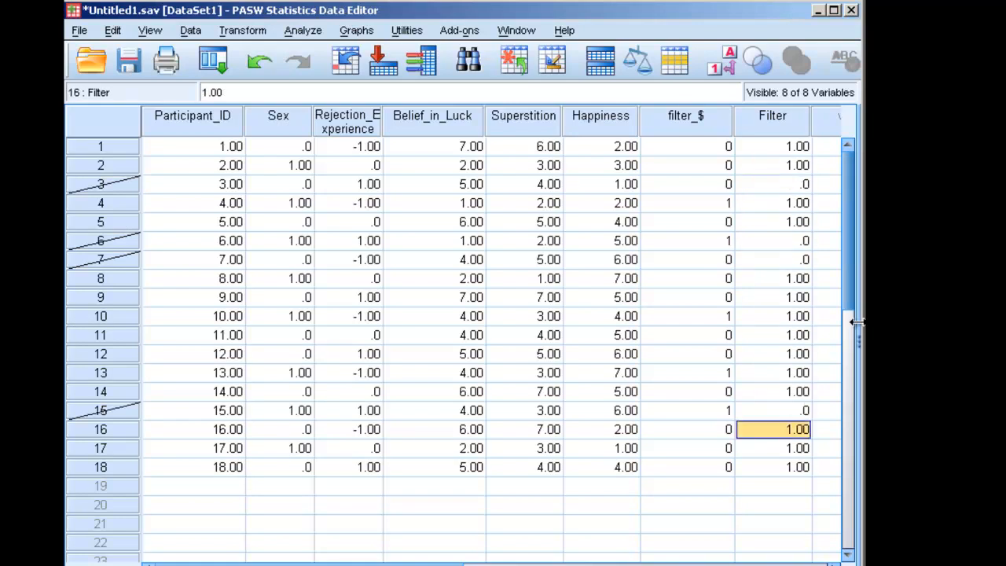